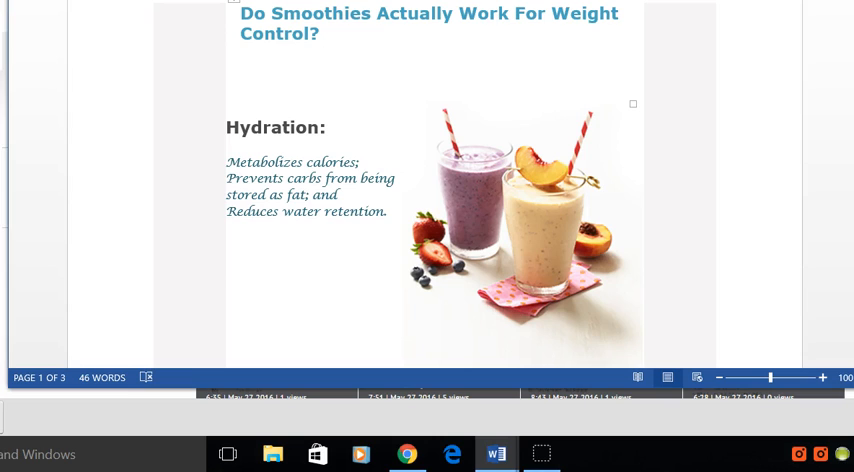
Scroll down past the hydration section until the orange 'Build the Perfect Smoothie' ingredient graphic fills the view.
click(240, 92)
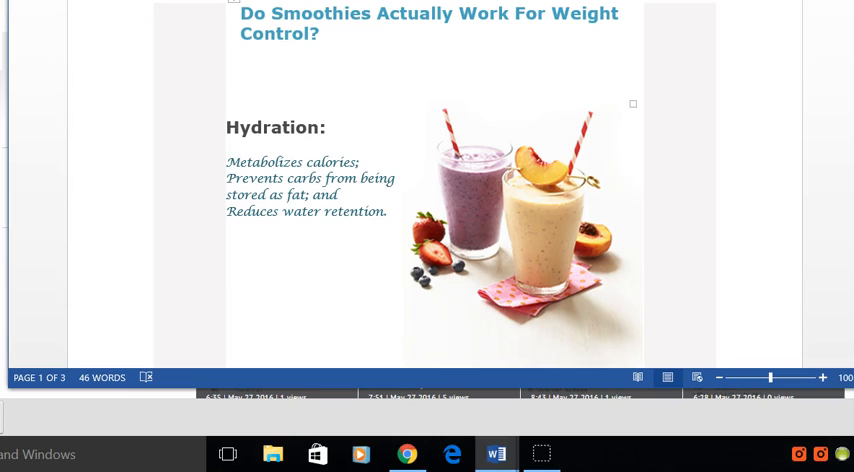
click(240, 92)
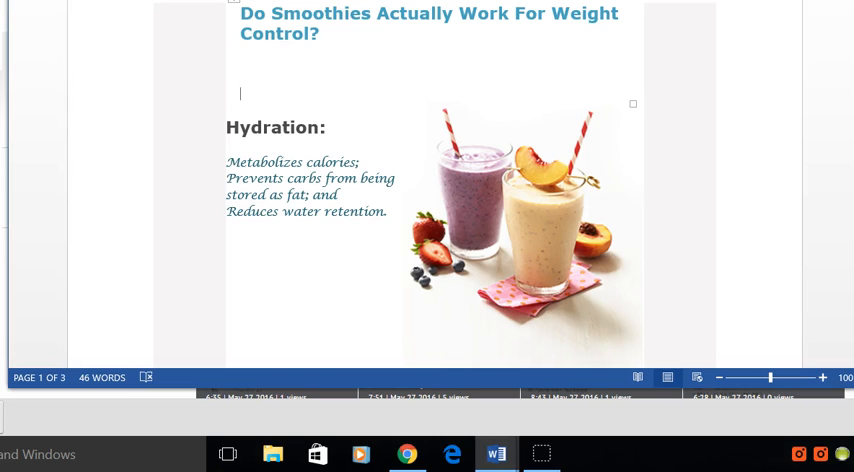
scroll(down, 3)
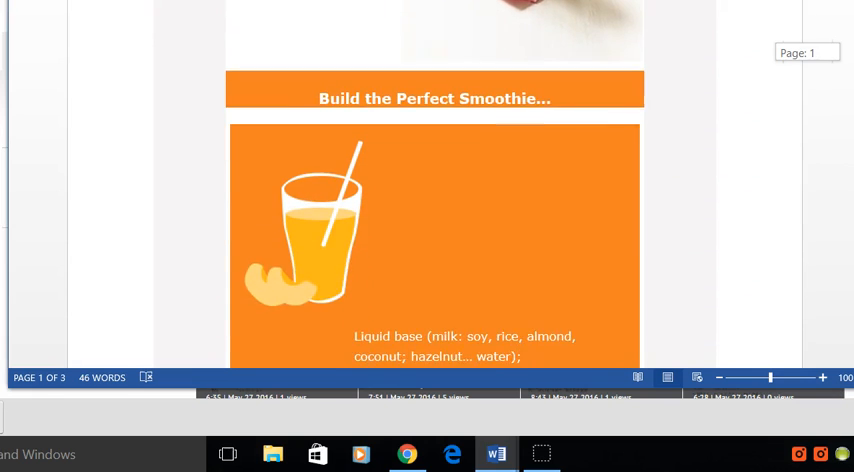
scroll(down, 3)
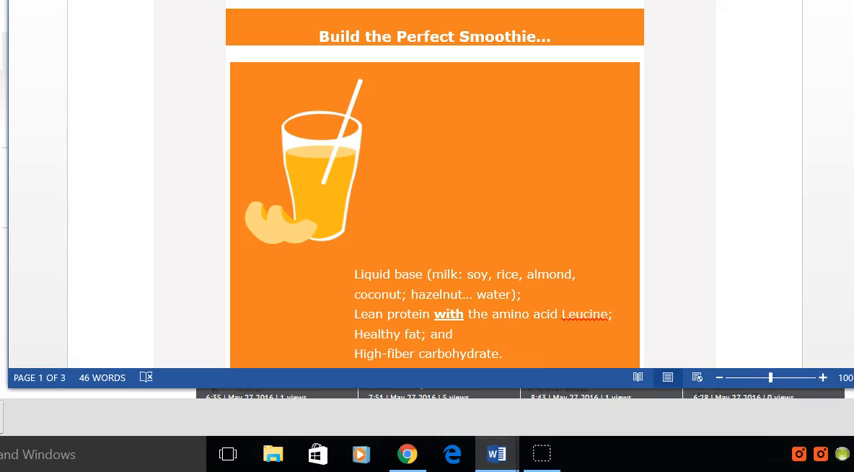
scroll(down, 3)
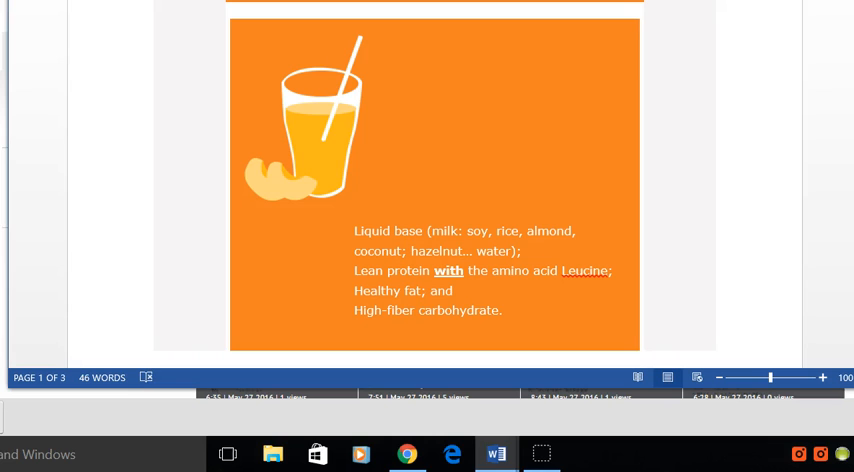
scroll(down, 3)
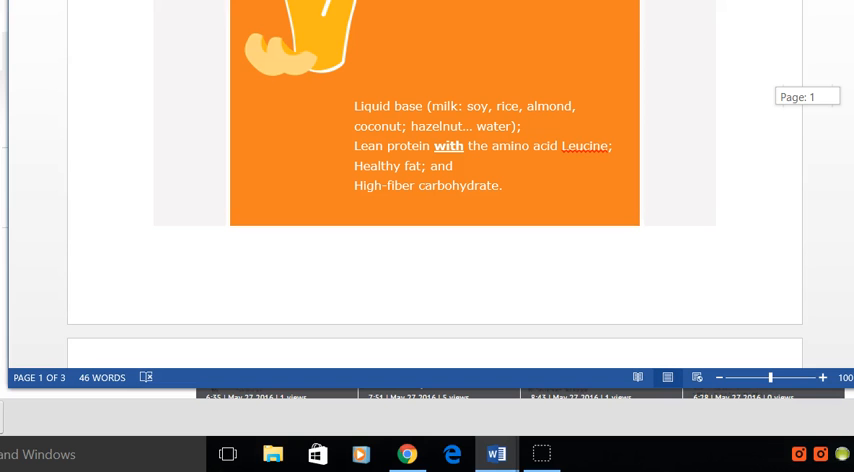
scroll(down, 3)
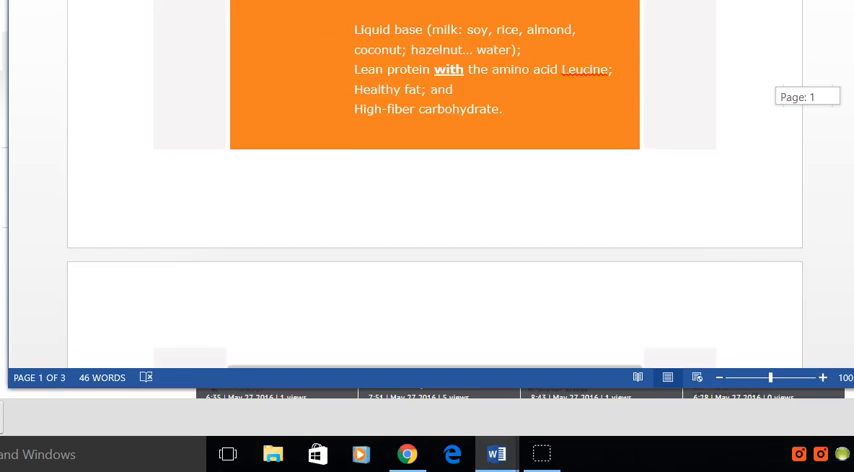
Scroll onto page 2 to show 'The 7 Big Secrets to Losing Weight' ad with its sign-up form.
scroll(down, 3)
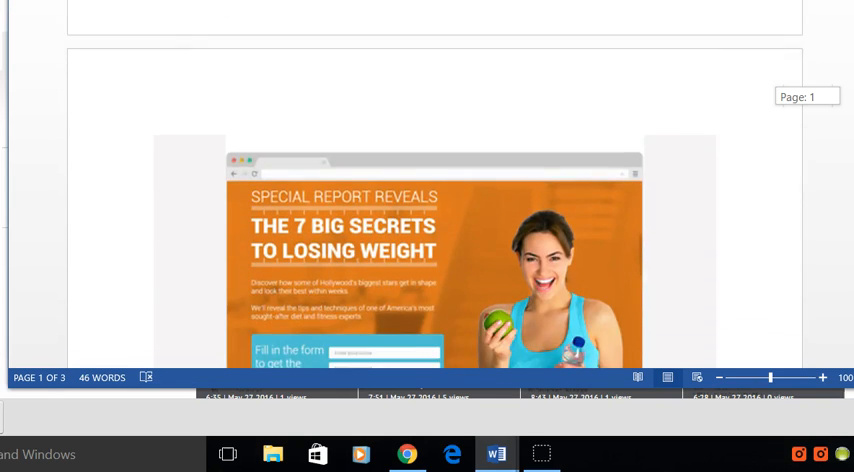
scroll(down, 3)
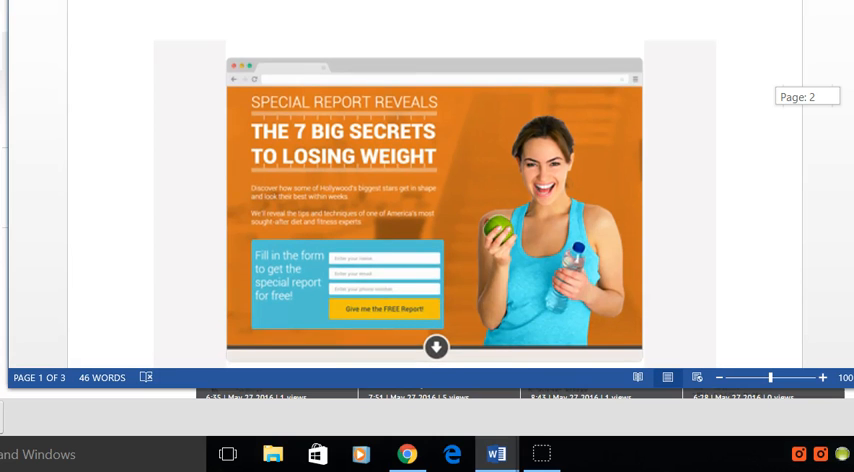
scroll(down, 3)
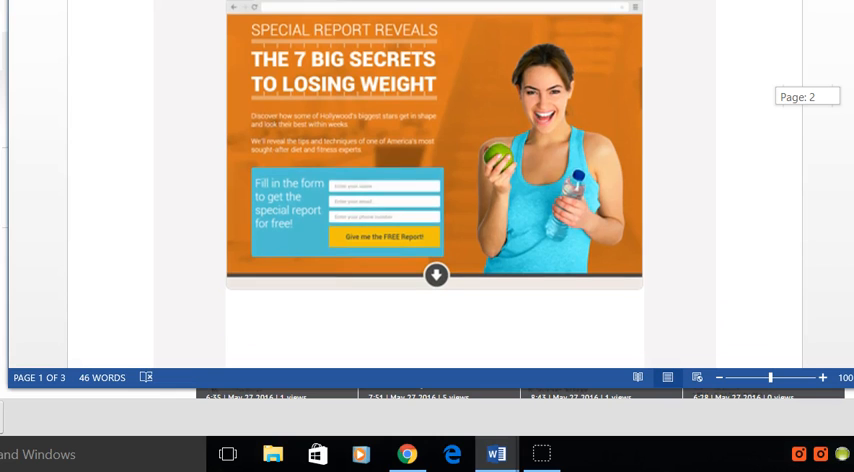